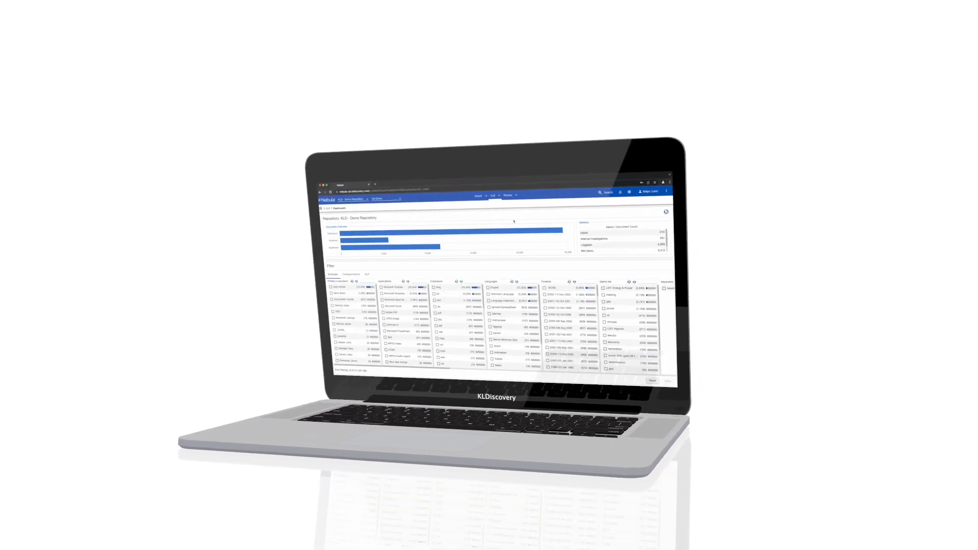
# Expand the NBDS_Demo_EUS2_Slack_1 folder and bring up the email archive search form.
pyautogui.click(367, 274)
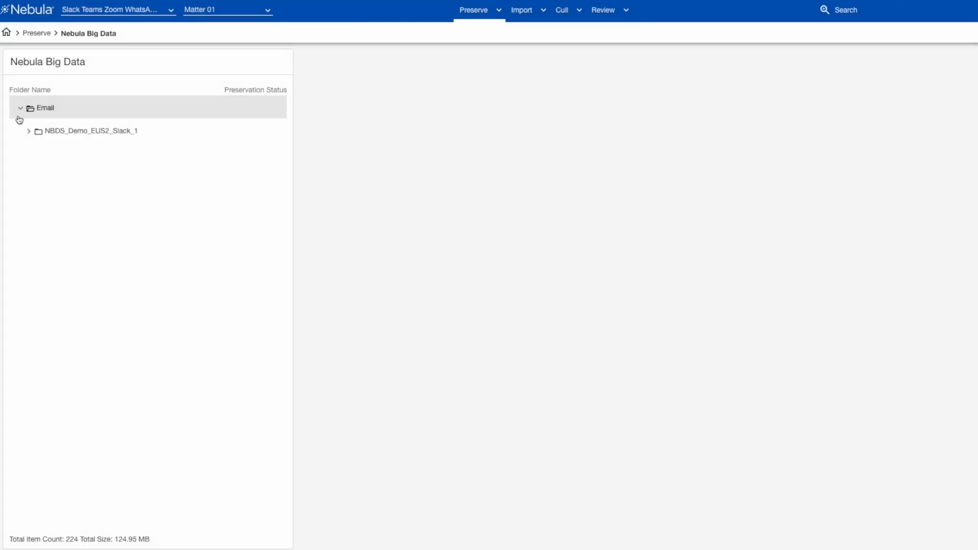
pyautogui.click(28, 130)
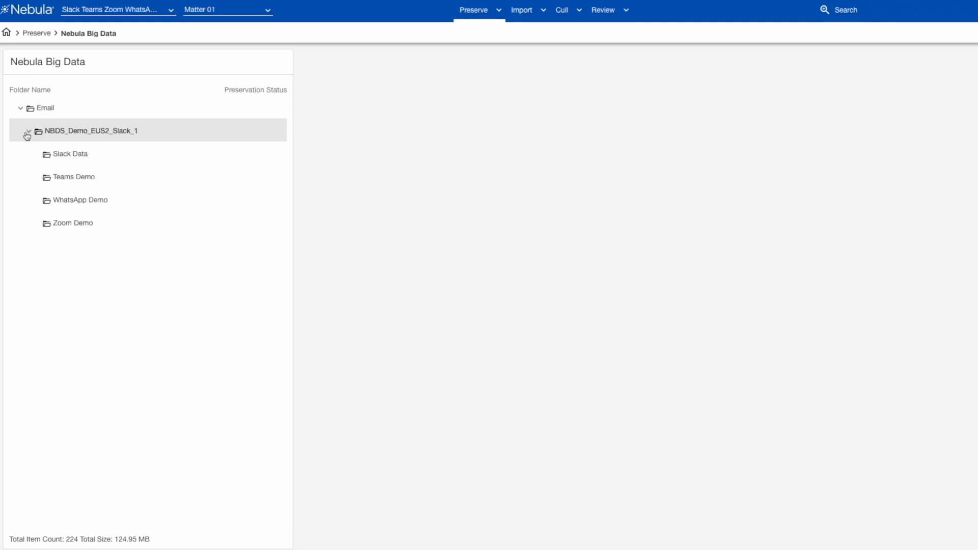
pyautogui.click(843, 10)
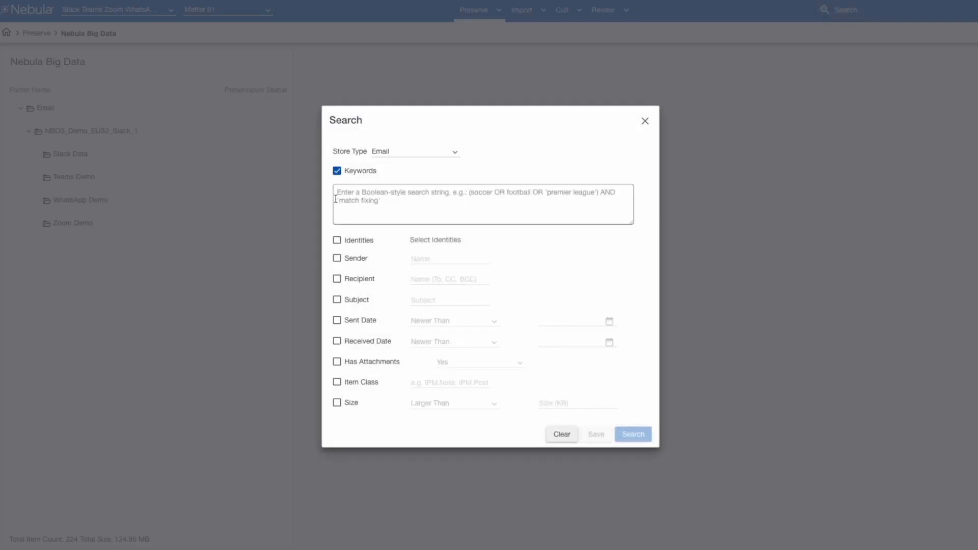
# Enter the Boolean keyword query '(monthly OR weekly OR annual) AND (report OR figures OR metric)'.
pyautogui.write('(monthly OR weekly')
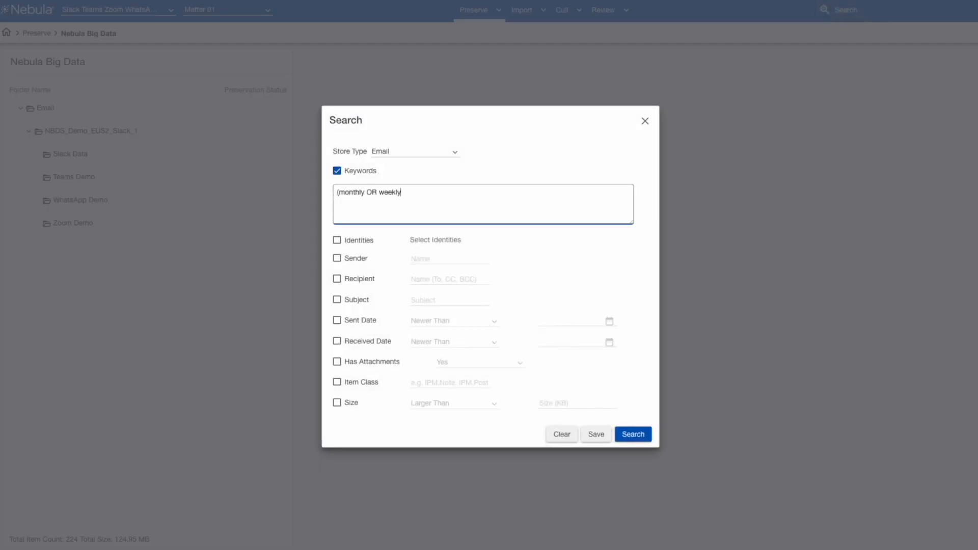
pyautogui.write('OR annual) AND (report')
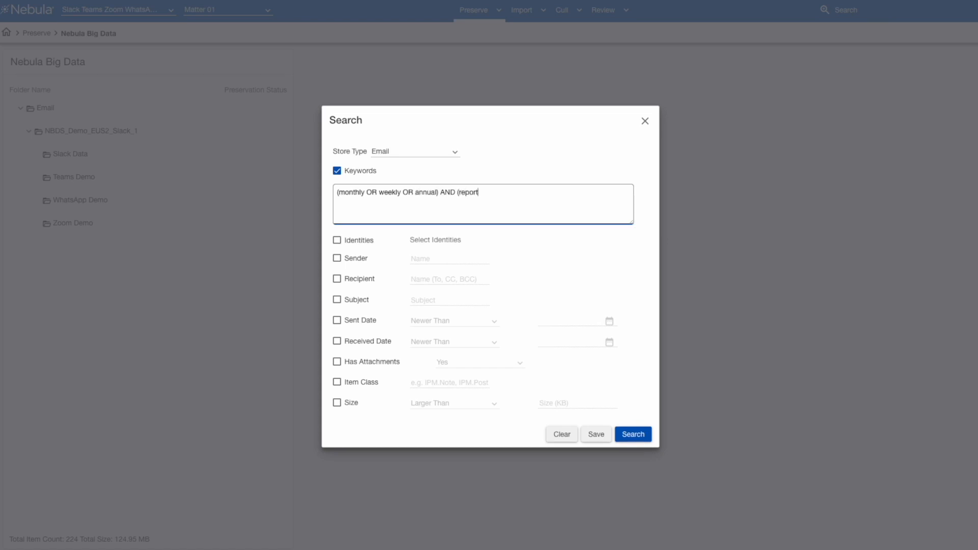
pyautogui.write('OR figures OR metric')
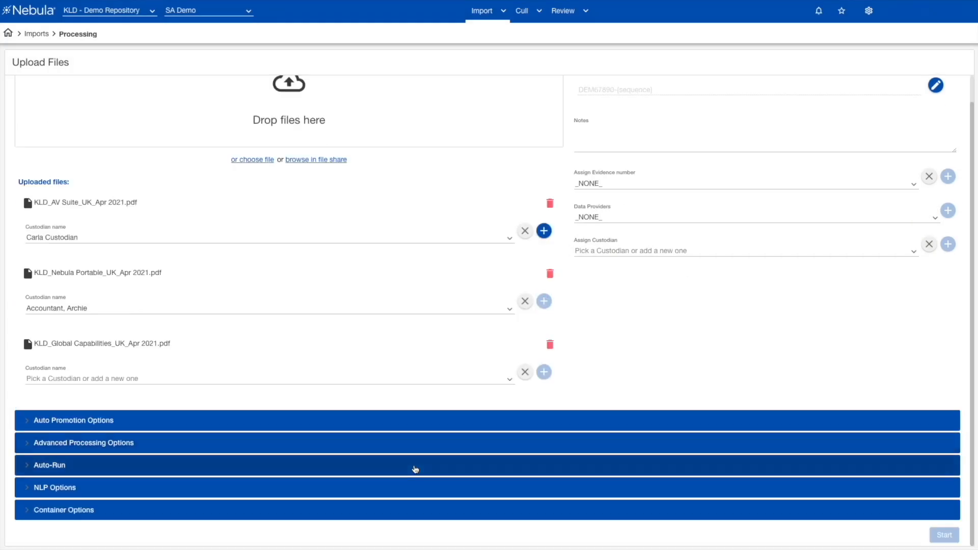
# Reveal the Auto-Run processing choices for the three uploaded PDFs, including Run Keywords.
pyautogui.click(49, 464)
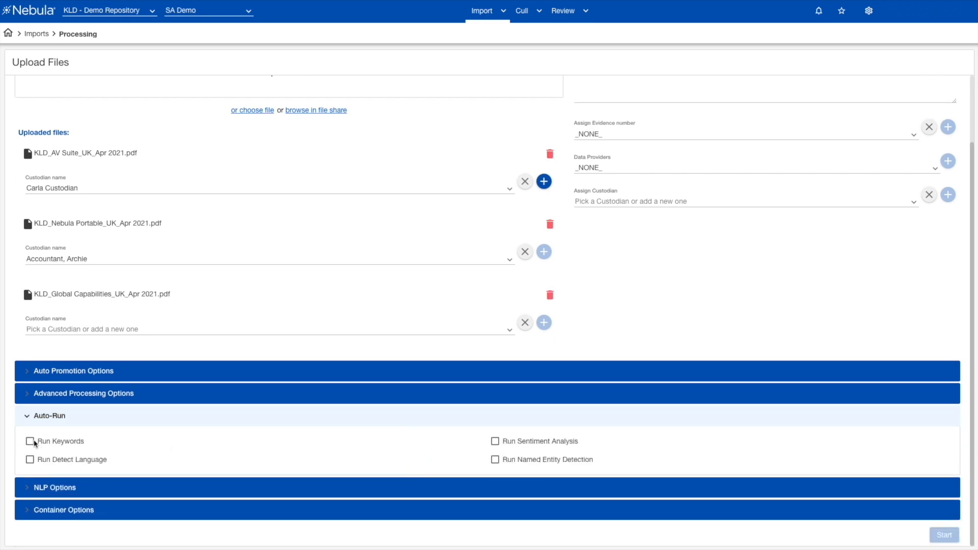
pyautogui.click(513, 12)
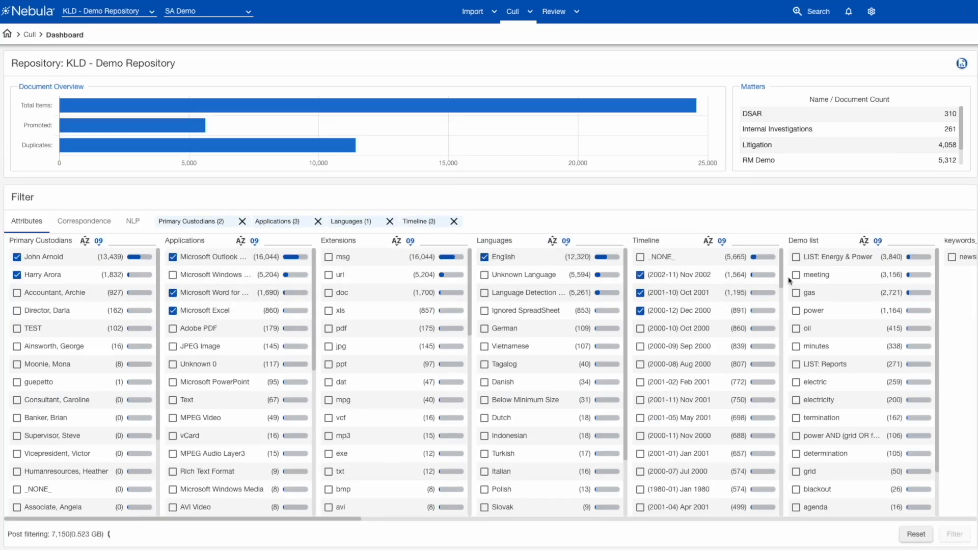
# Add Demo list terms to the cull filter, then filter by correspondence participants with To and CC.
pyautogui.click(797, 309)
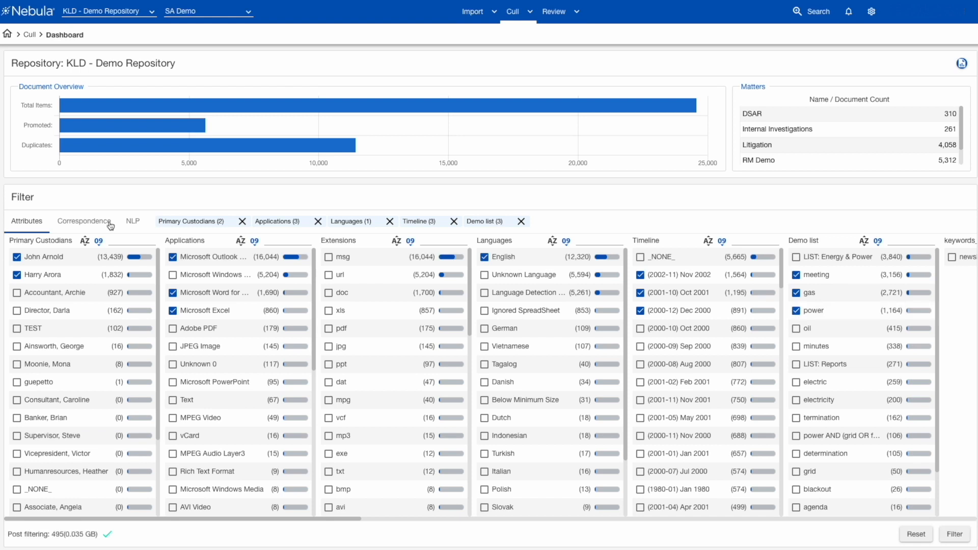
pyautogui.click(83, 221)
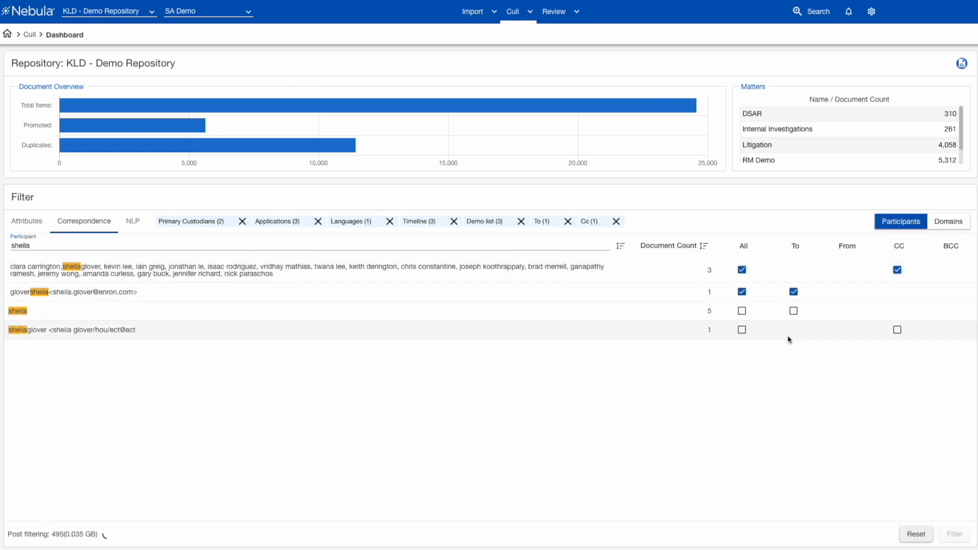
pyautogui.click(133, 221)
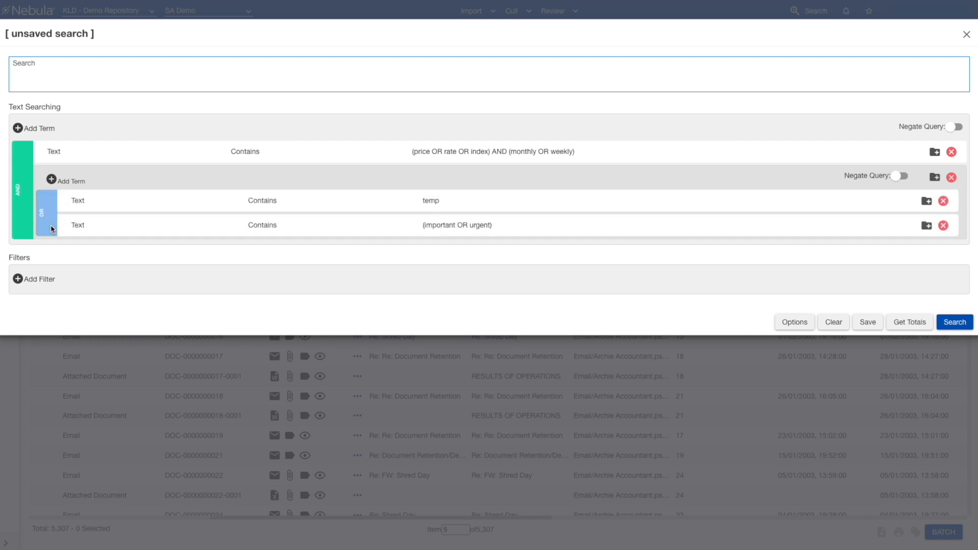
# Join the nested search groups with AND, negate the inner group, and mark an audio waveform region for redaction.
pyautogui.click(46, 212)
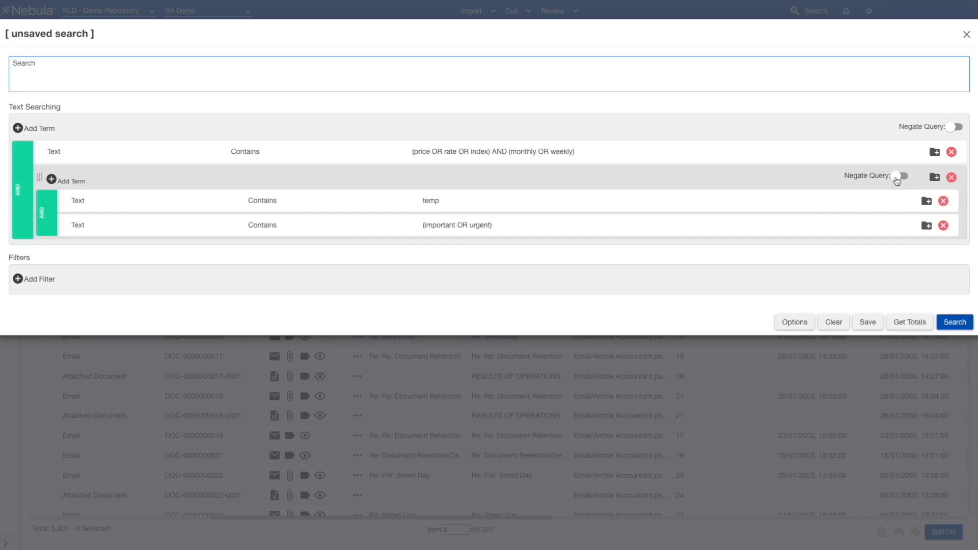
pyautogui.click(966, 34)
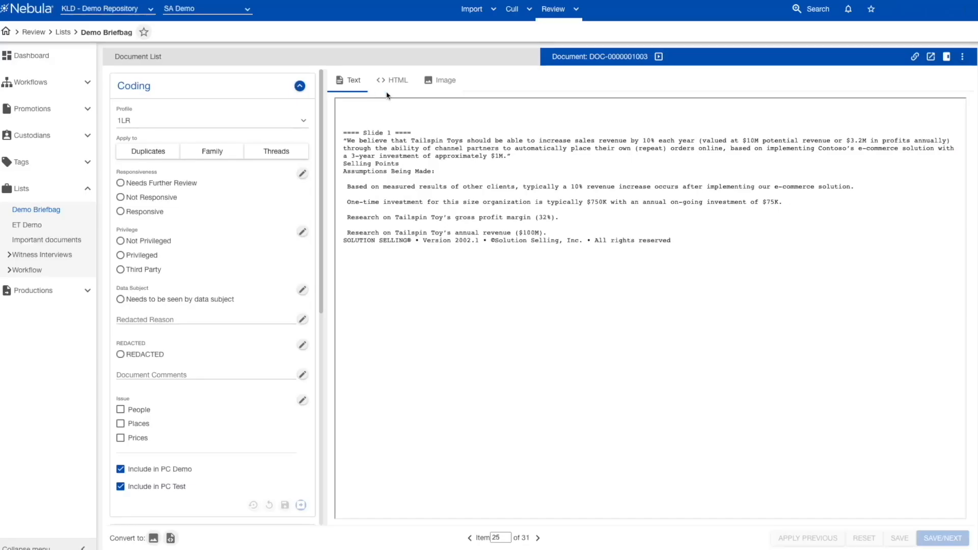
pyautogui.click(445, 79)
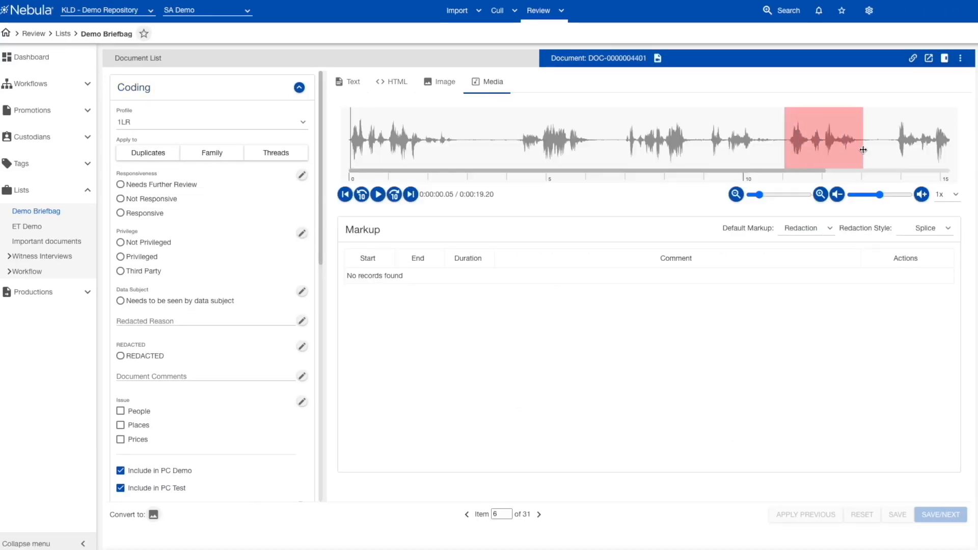
pyautogui.click(559, 10)
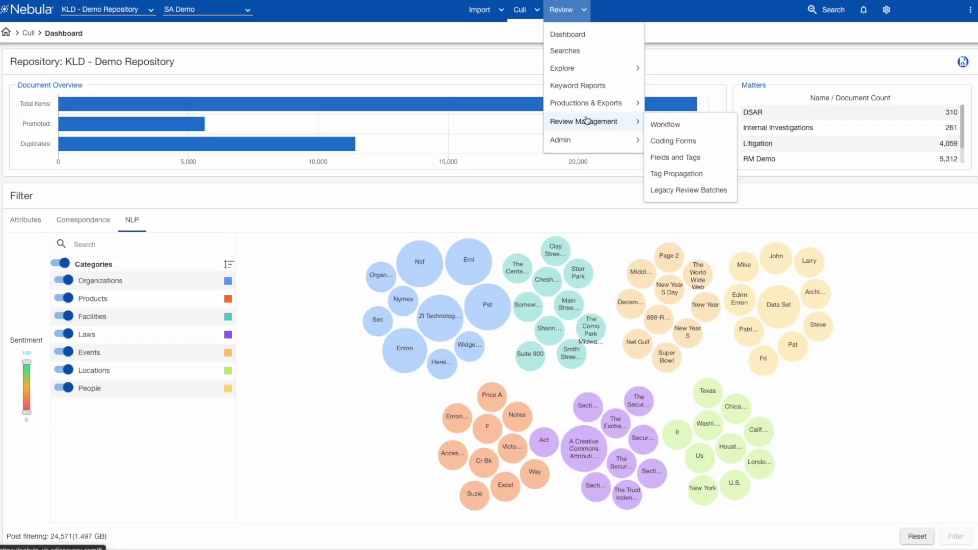
# Show the Workflow01 review board and the actions menu for the Secondary Custodians stage.
pyautogui.click(665, 124)
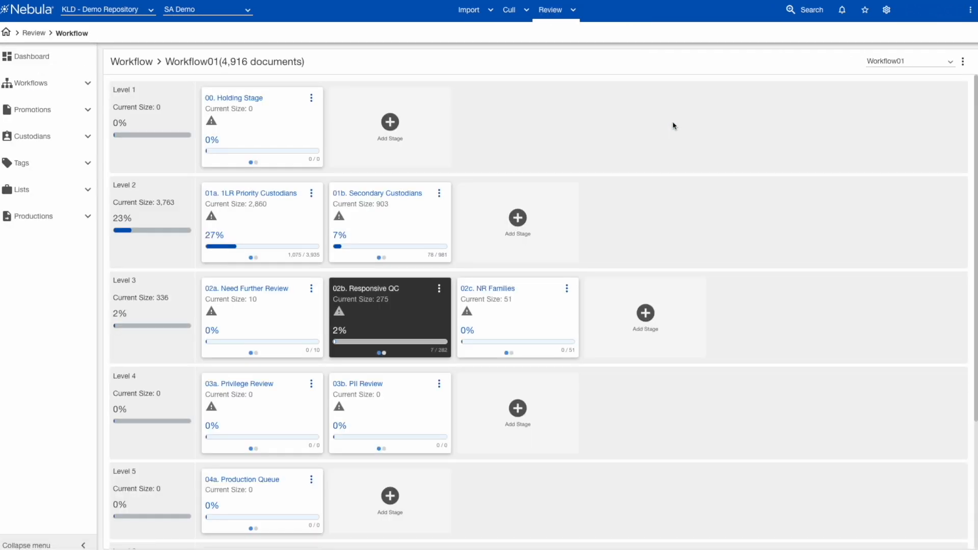
pyautogui.moveTo(441, 194)
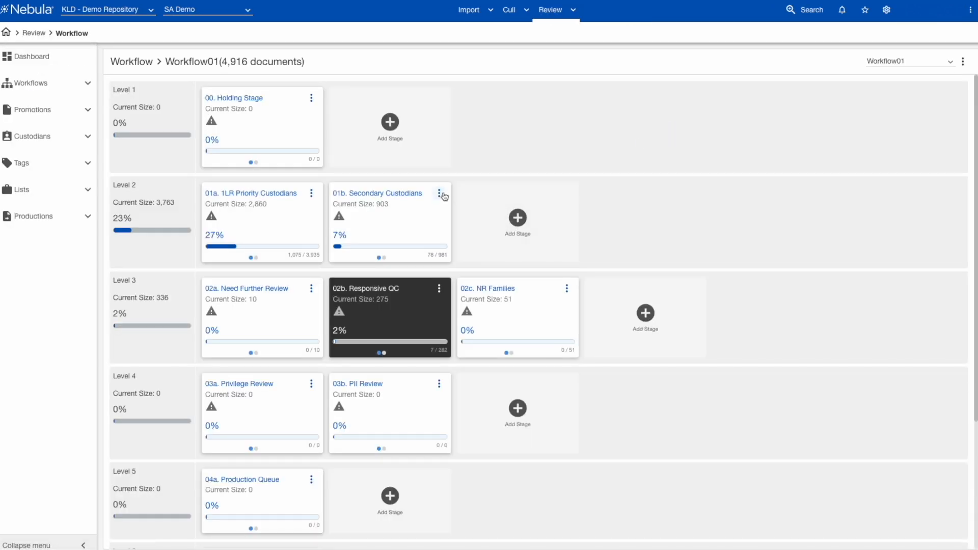
pyautogui.click(437, 192)
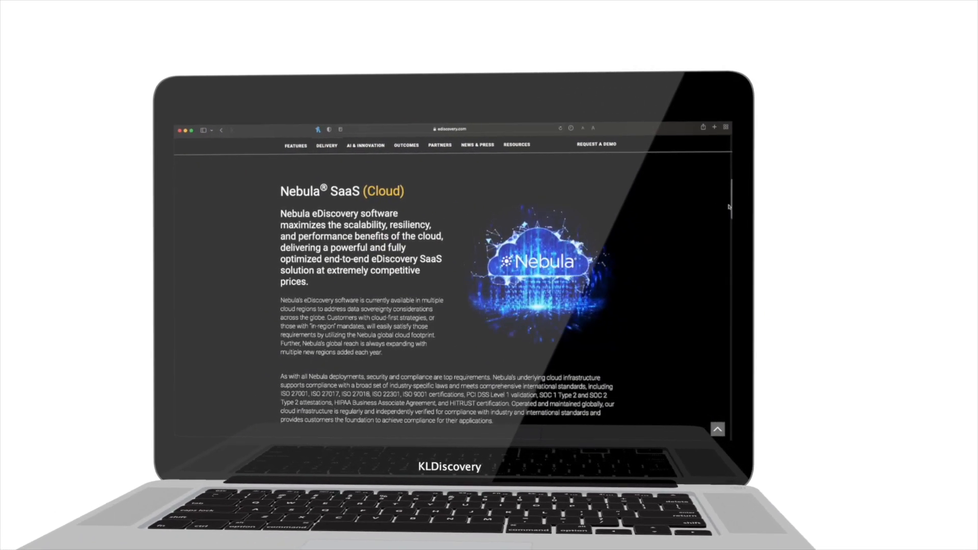
# Browse the Delivery page through the SaaS cloud, data center and Enterprise sections, then return to the Flexibility top.
pyautogui.scroll(-3)
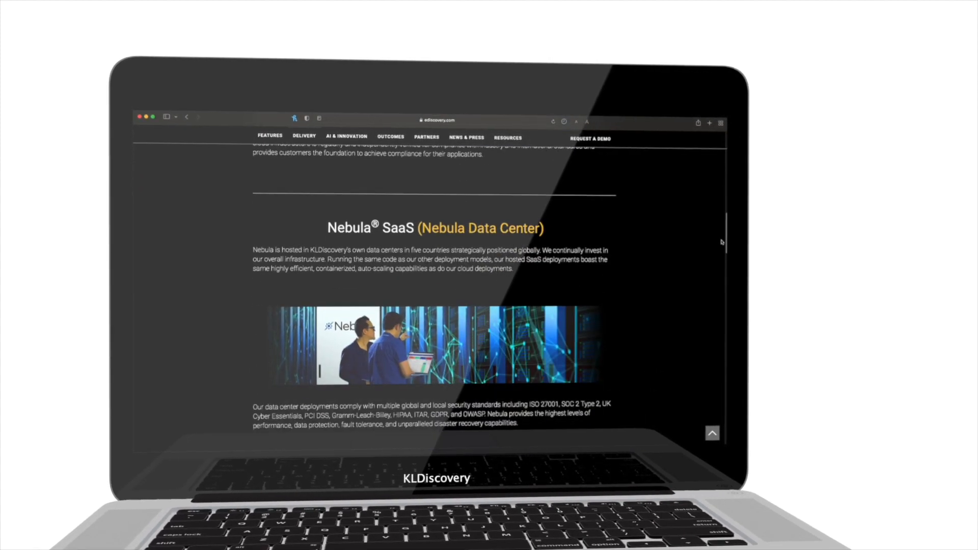
pyautogui.scroll(-3)
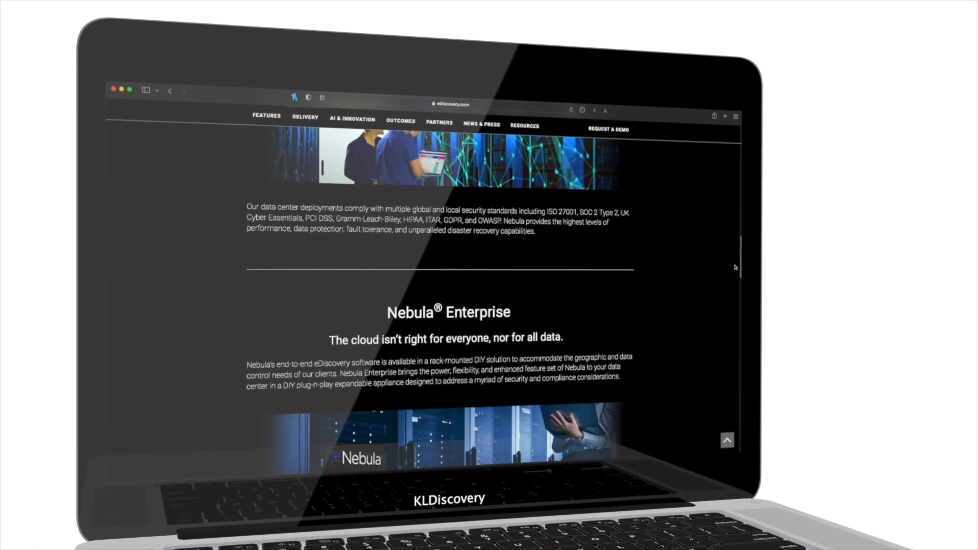
pyautogui.scroll(-3)
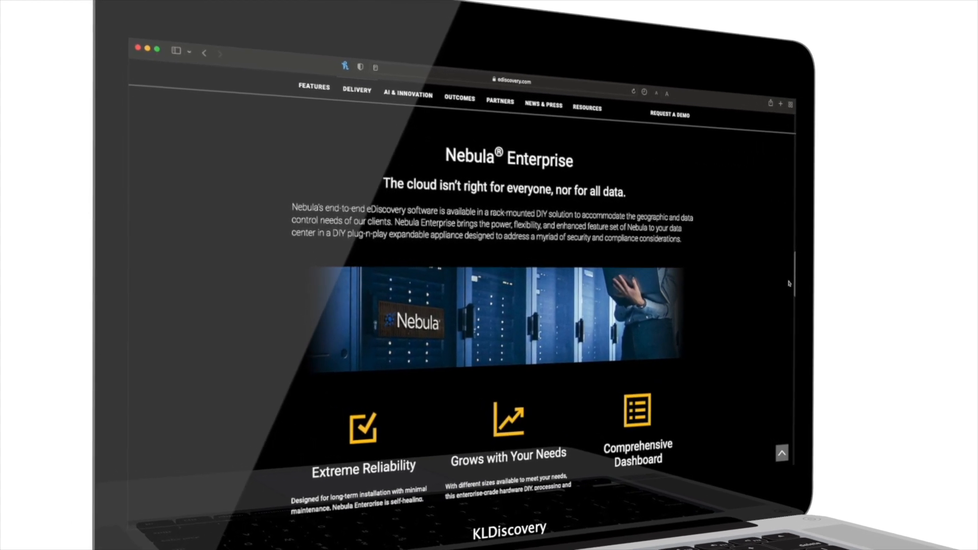
pyautogui.click(357, 89)
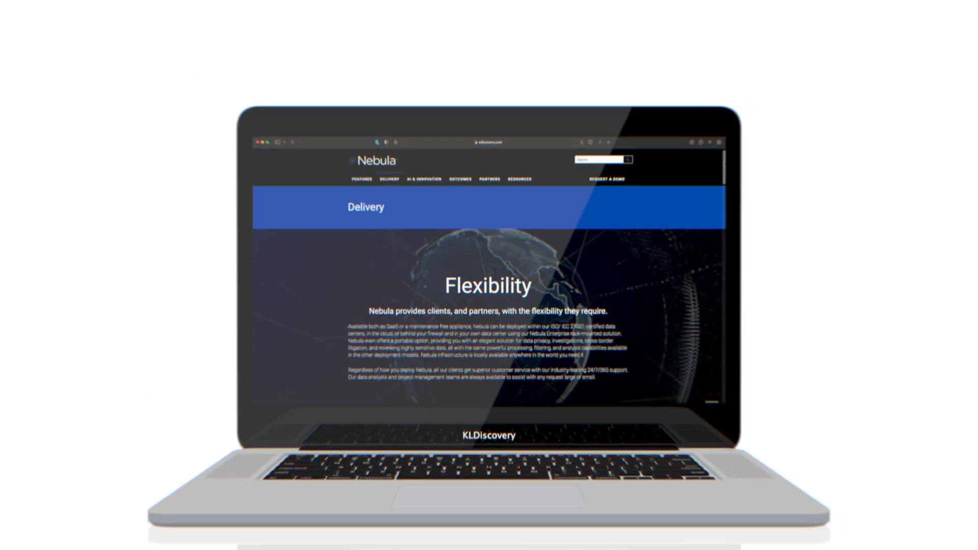